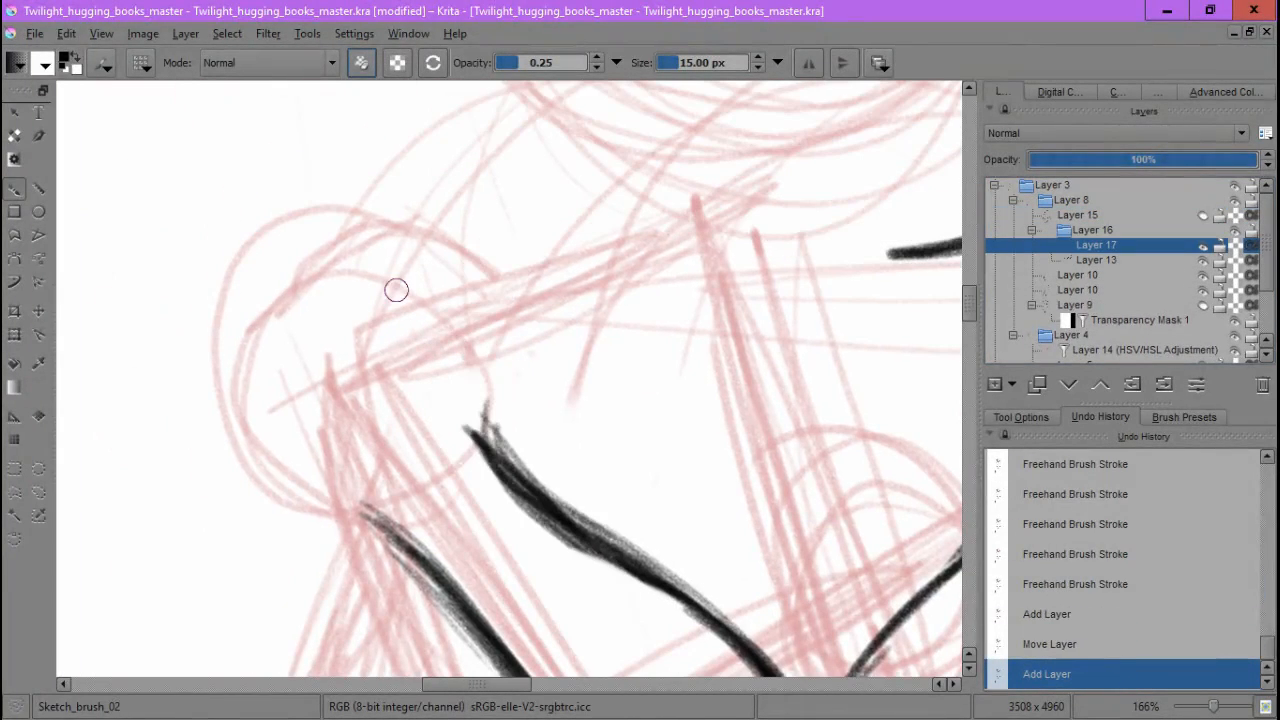
Ink the crossed forelegs over the chest and reshape one with Transform to fit the sketch
drag(356, 264, 376, 520)
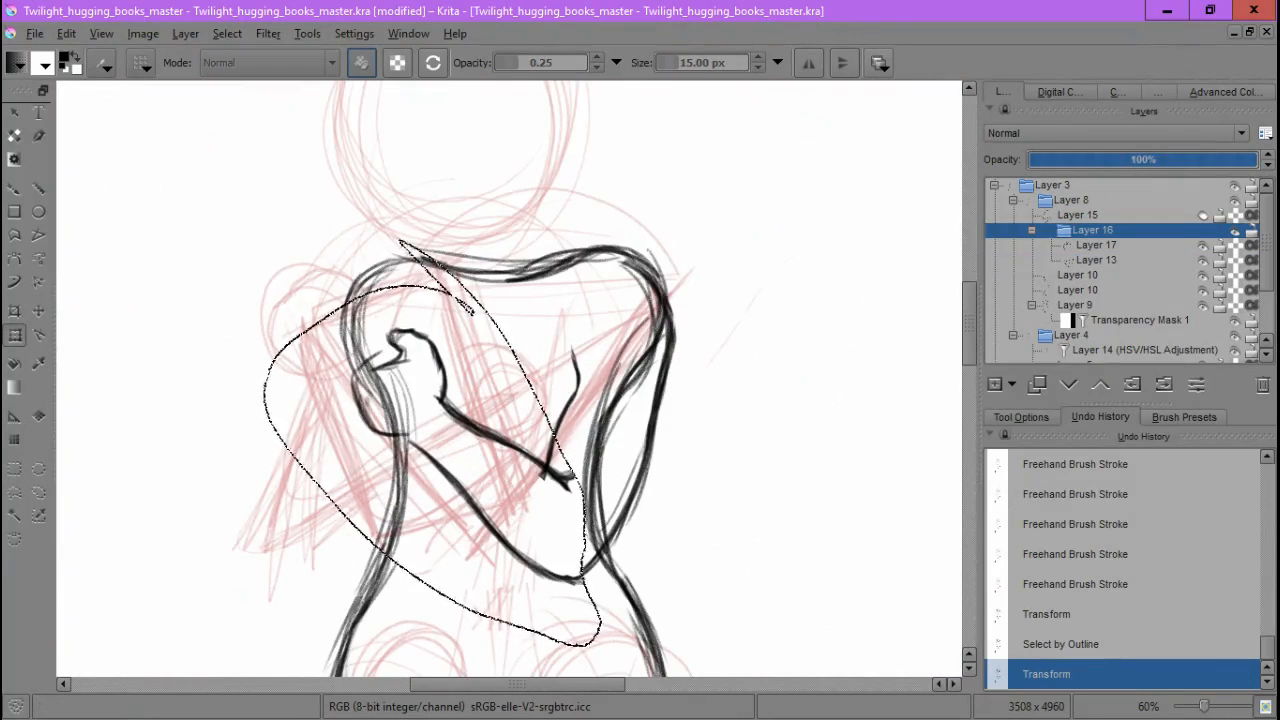
click(228, 32)
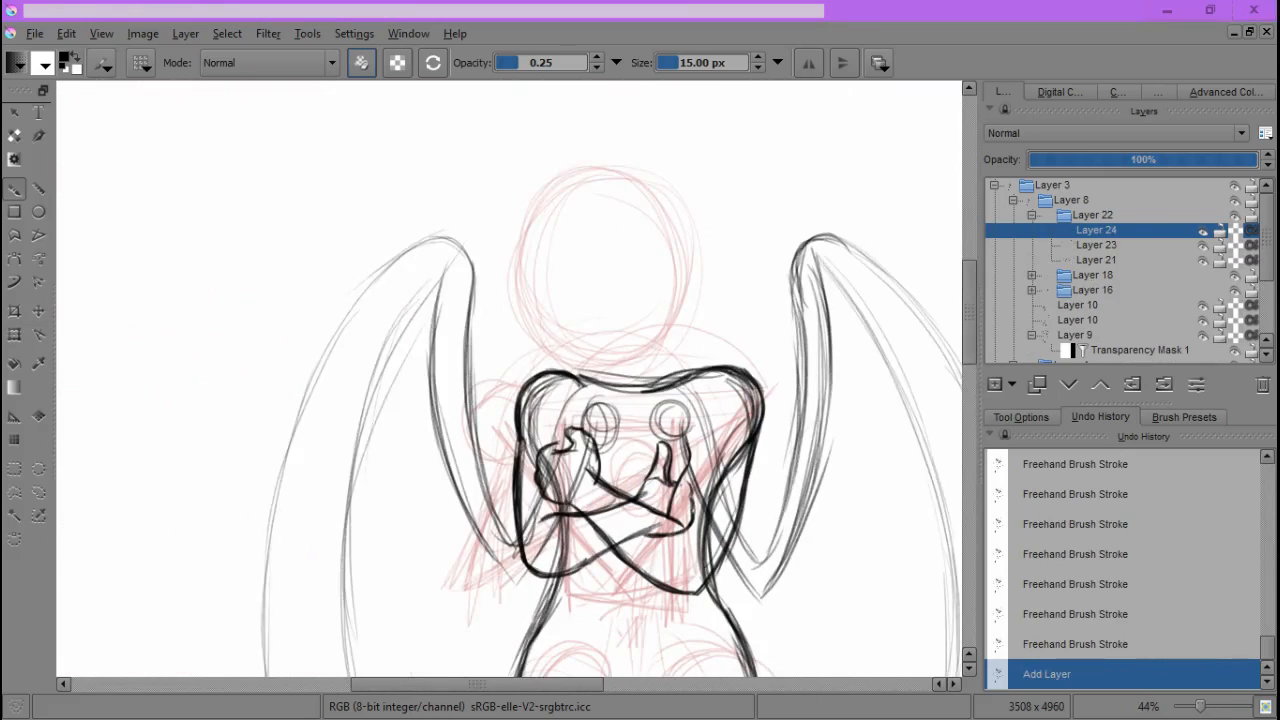
mouse_move(460, 190)
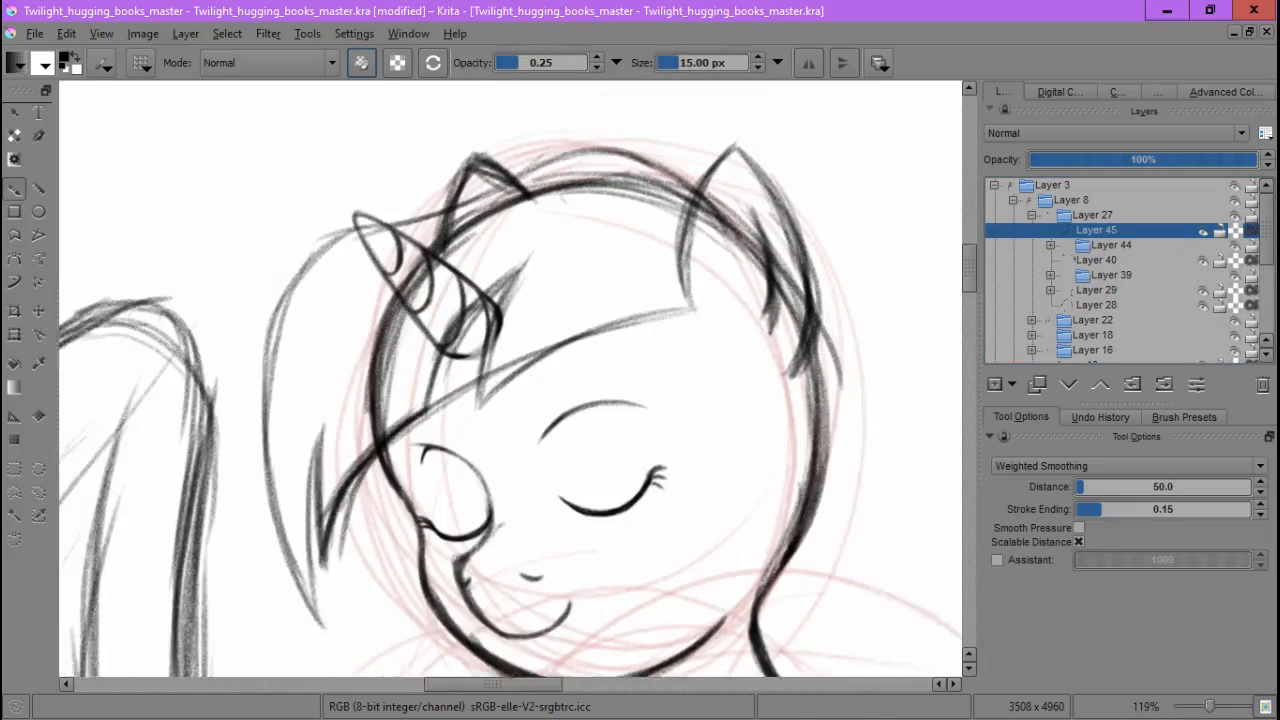
Paint long flowing mane strands beside the closed-eye face on a fresh layer
scroll(down, 3)
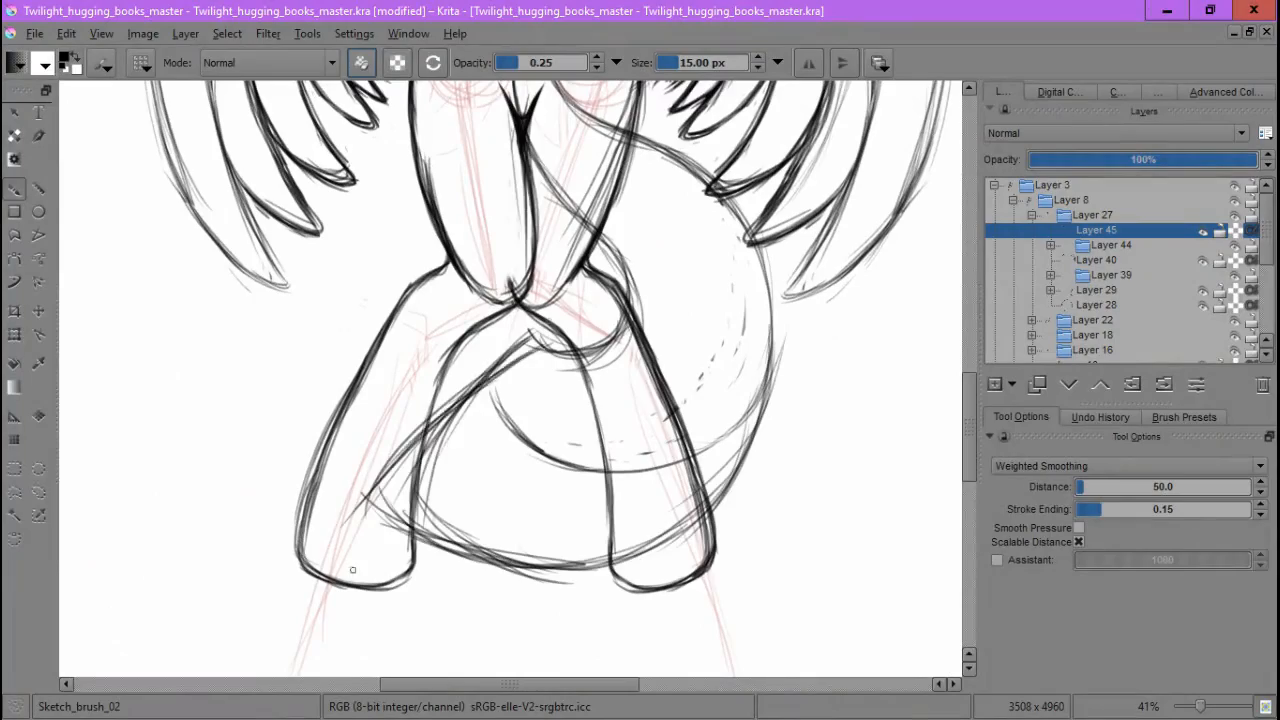
scroll(down, 3)
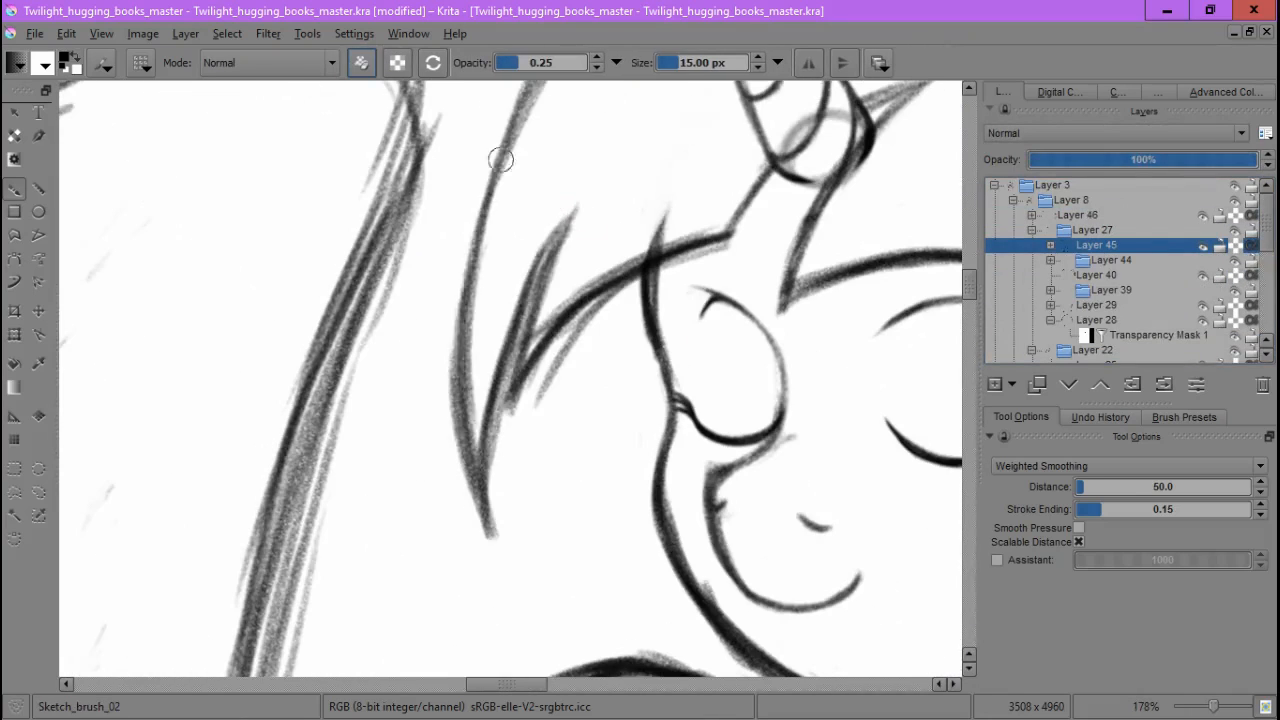
Redraw the closed eye, smile and cheek lines in red in Twilight_hugging_books_master_v02.kra
scroll(down, 3)
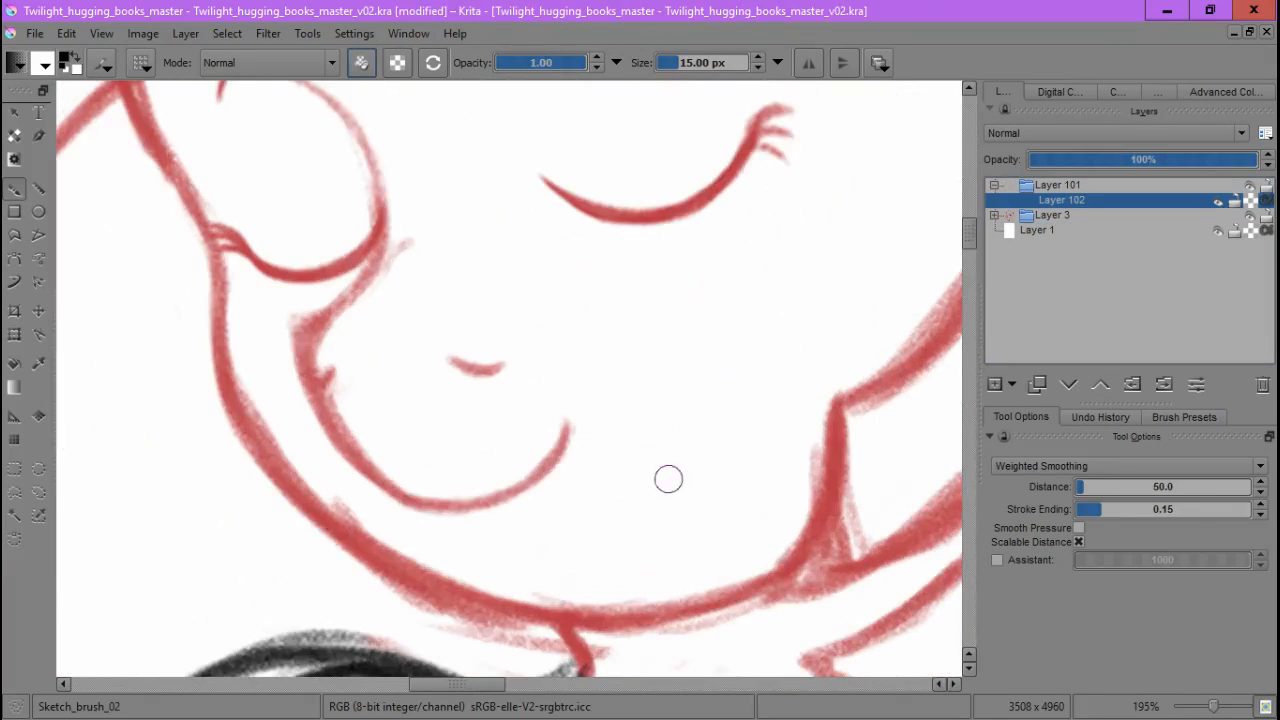
Trace black strokes over the red and blue sketch lines on several added paint layers
scroll(down, 3)
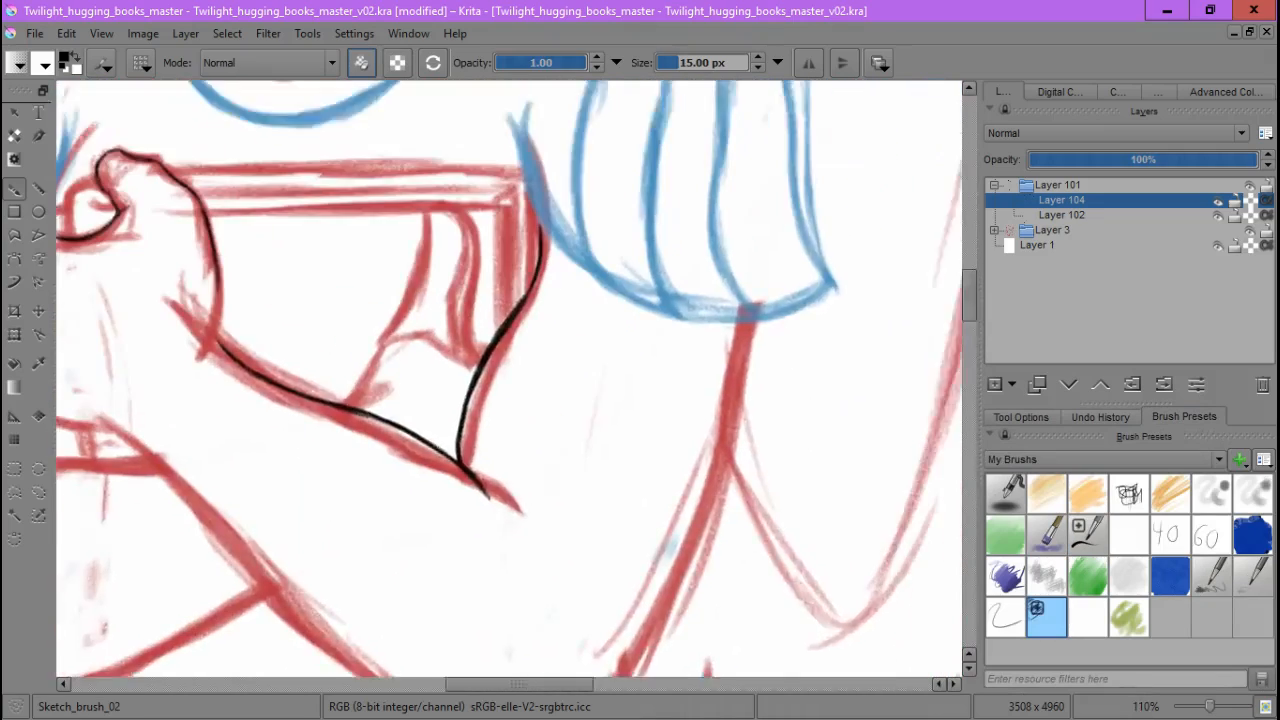
scroll(down, 3)
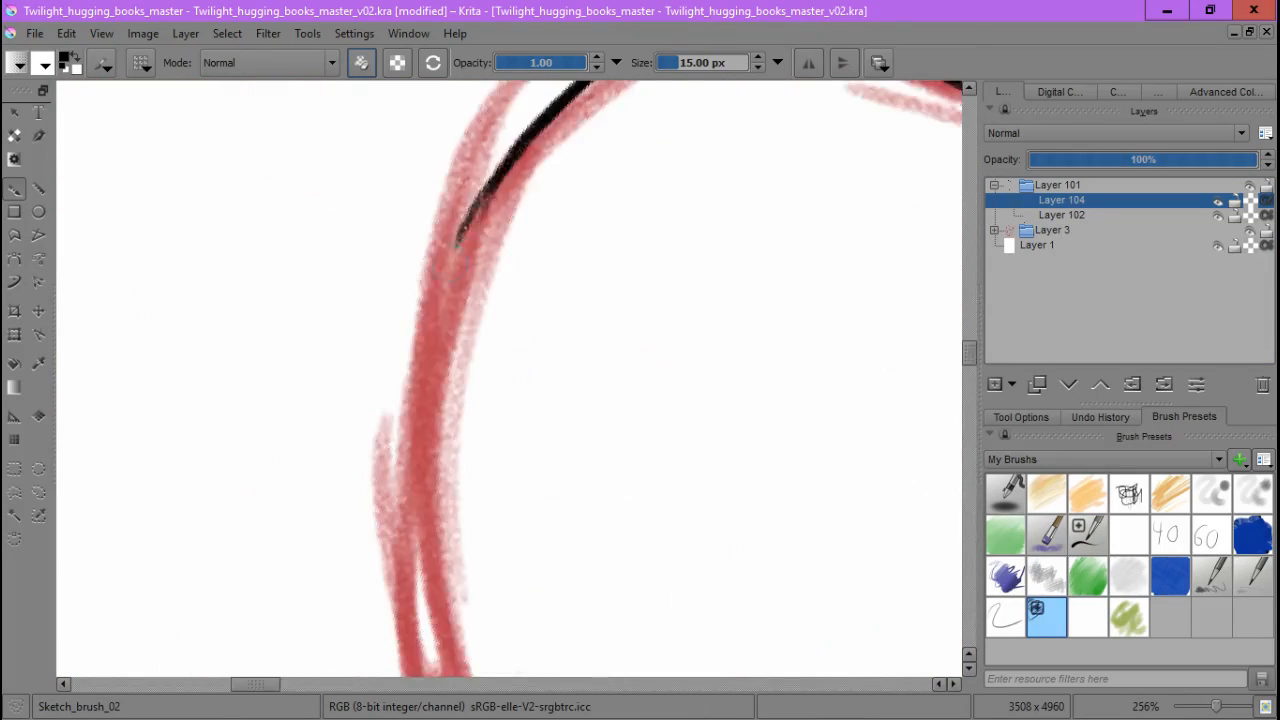
scroll(down, 3)
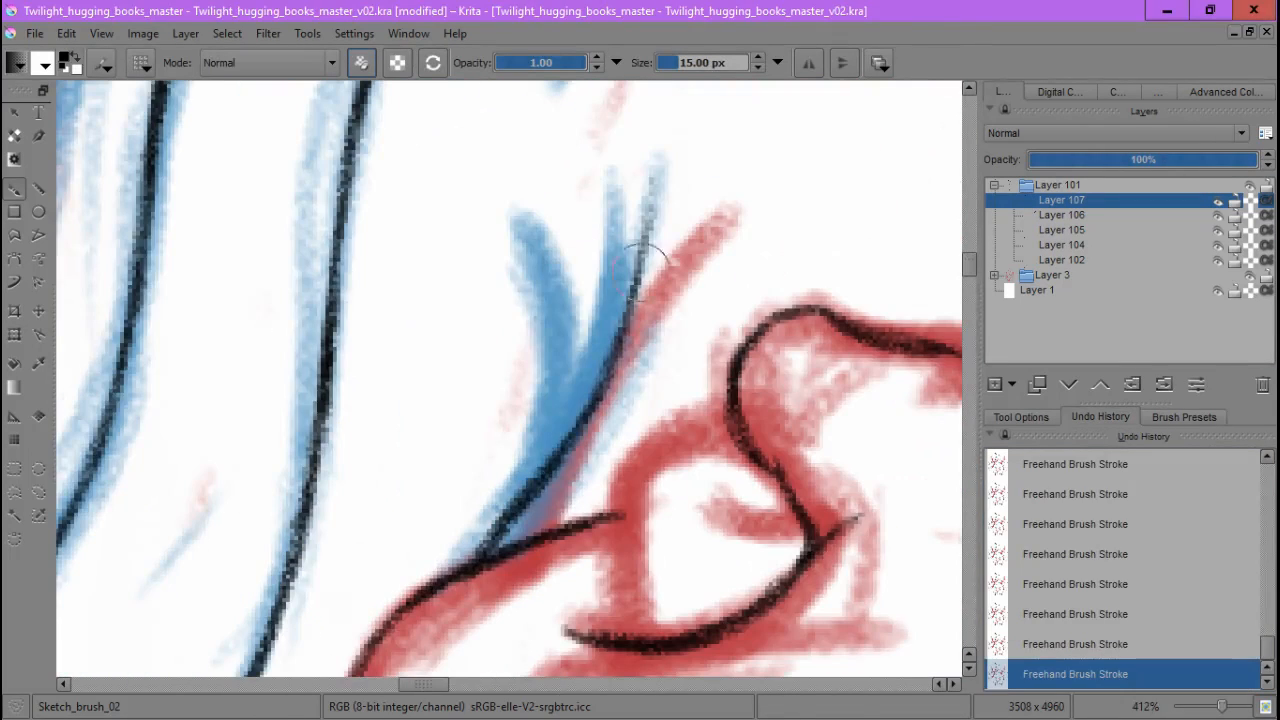
Ink black outlines over the long blue feather strokes of the spread wing with Weighted Smoothing
click(1184, 418)
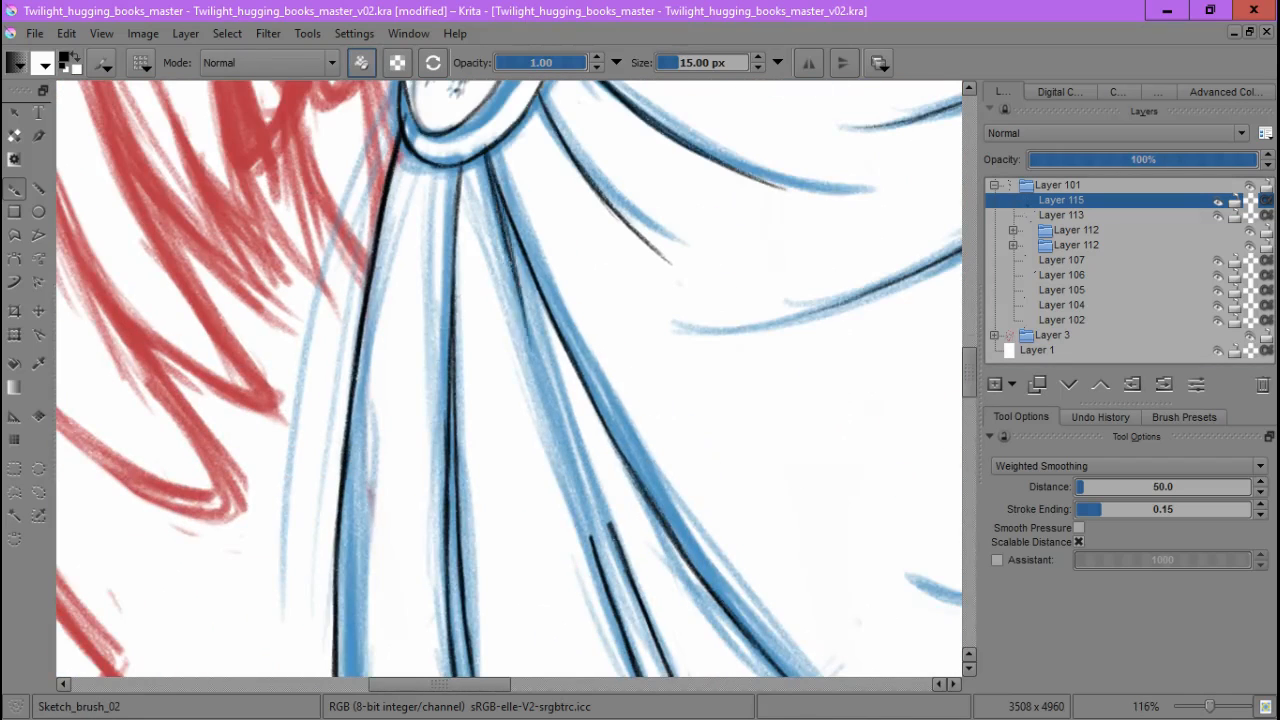
Ink over the red sketch on Layer 117, then hide the sketch layers to view the clean lineart and star cutie mark
scroll(down, 3)
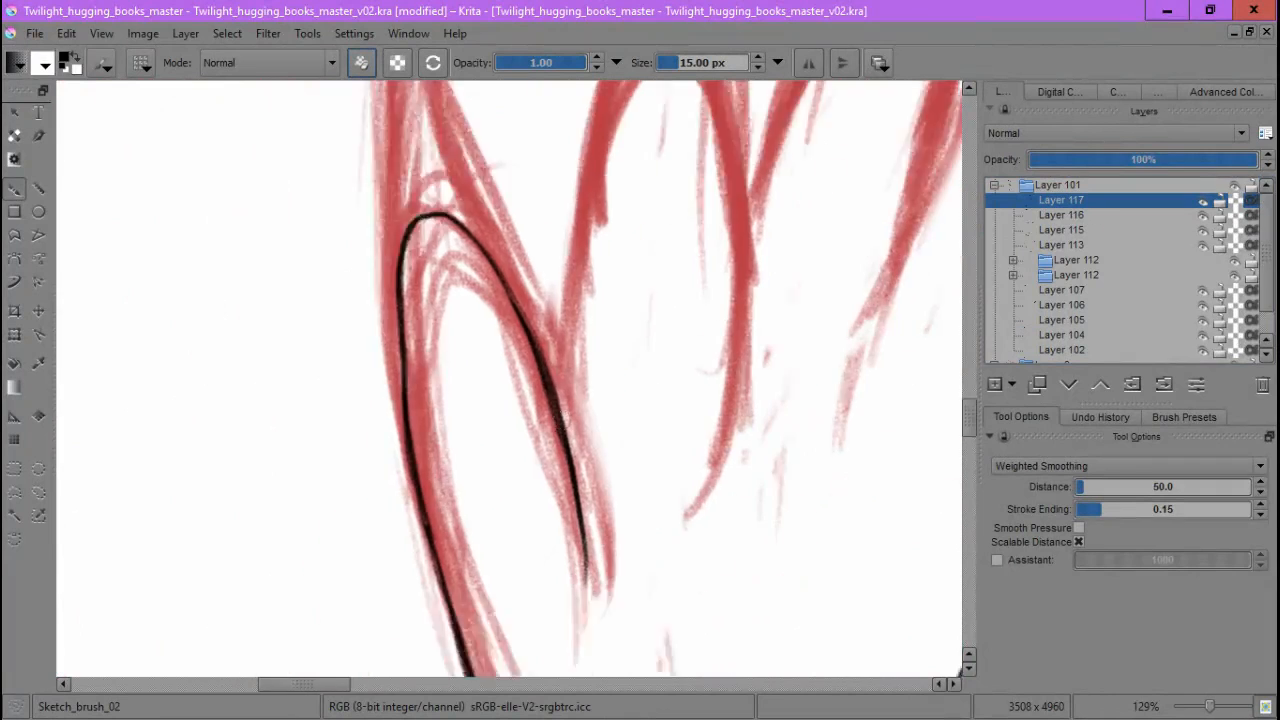
scroll(down, 3)
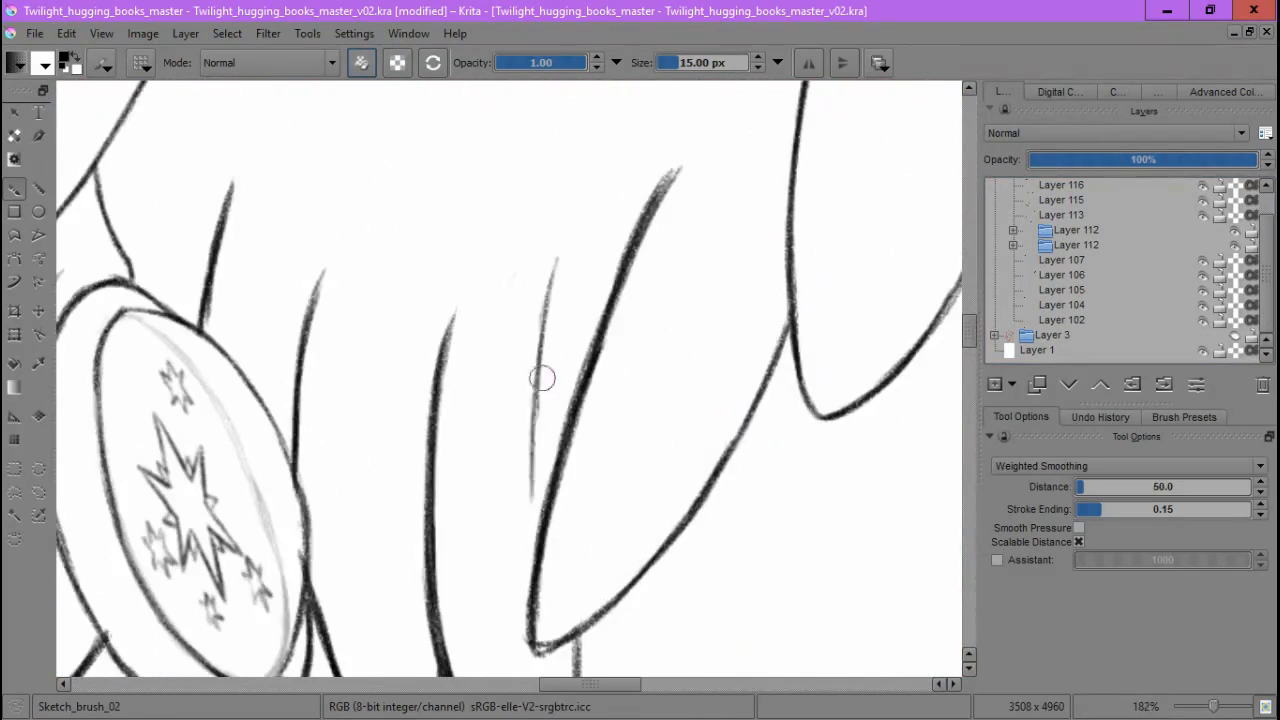
scroll(down, 3)
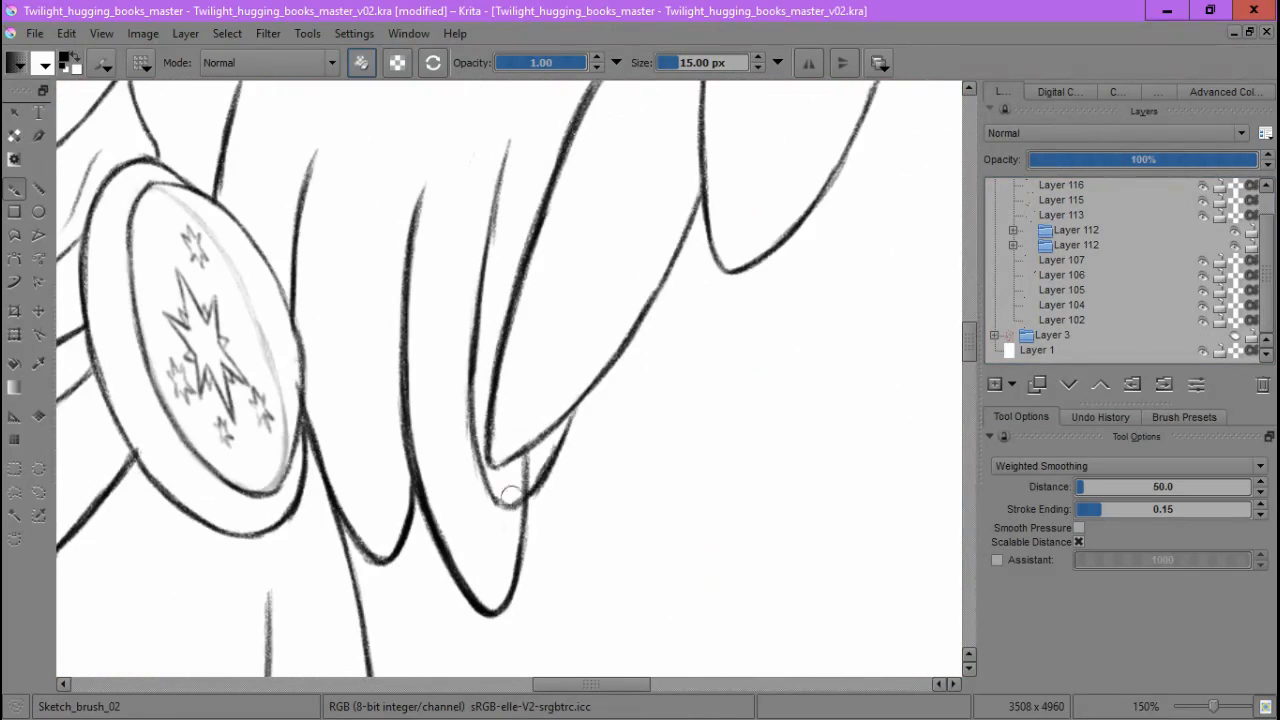